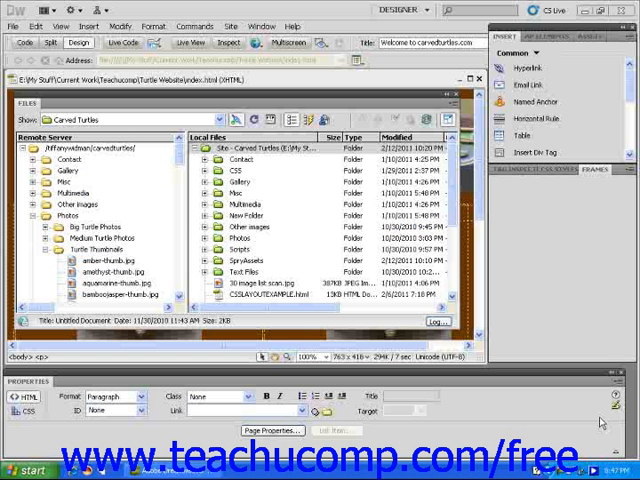
Upload adventurine-thumb.jpg to the remote Turtle Thumbnails folder and select it there.
{"action": "left_click", "coordinate": [596, 169]}
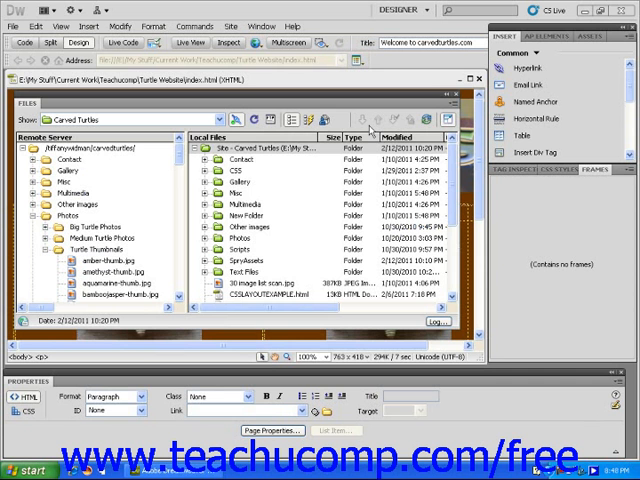
{"action": "mouse_move", "coordinate": [368, 122]}
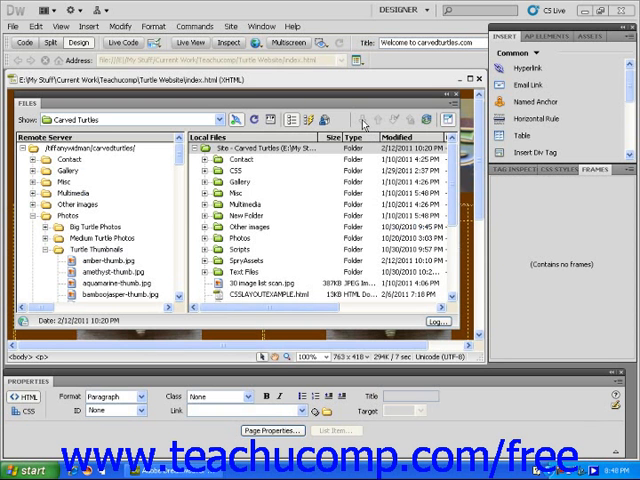
{"action": "mouse_move", "coordinate": [375, 123]}
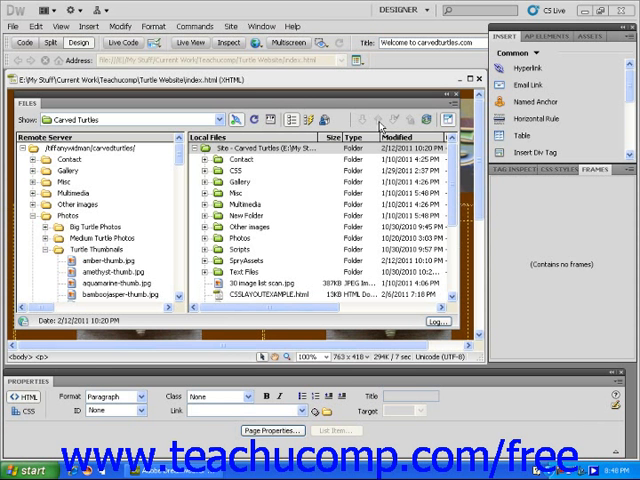
{"action": "mouse_move", "coordinate": [375, 125]}
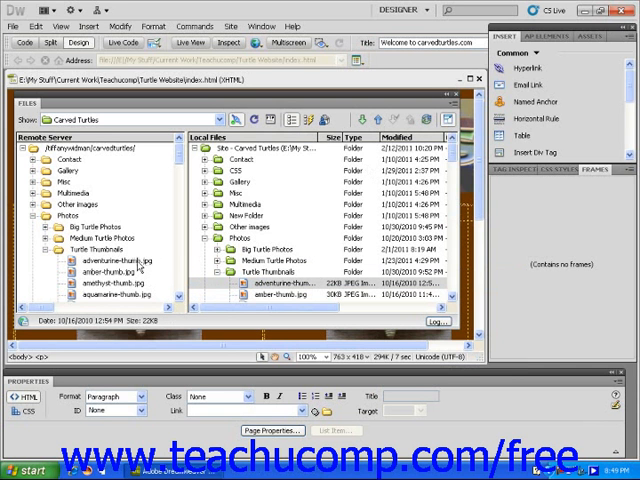
{"action": "left_click", "coordinate": [116, 261]}
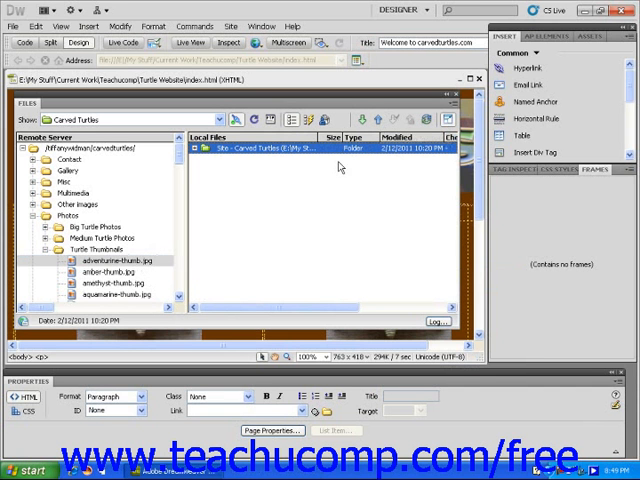
{"action": "mouse_move", "coordinate": [328, 175]}
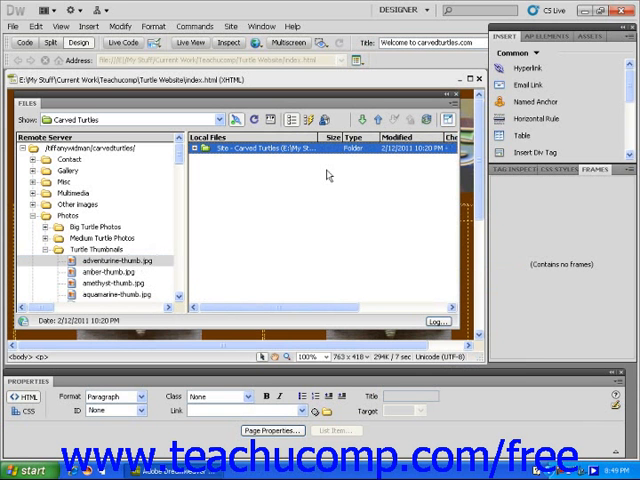